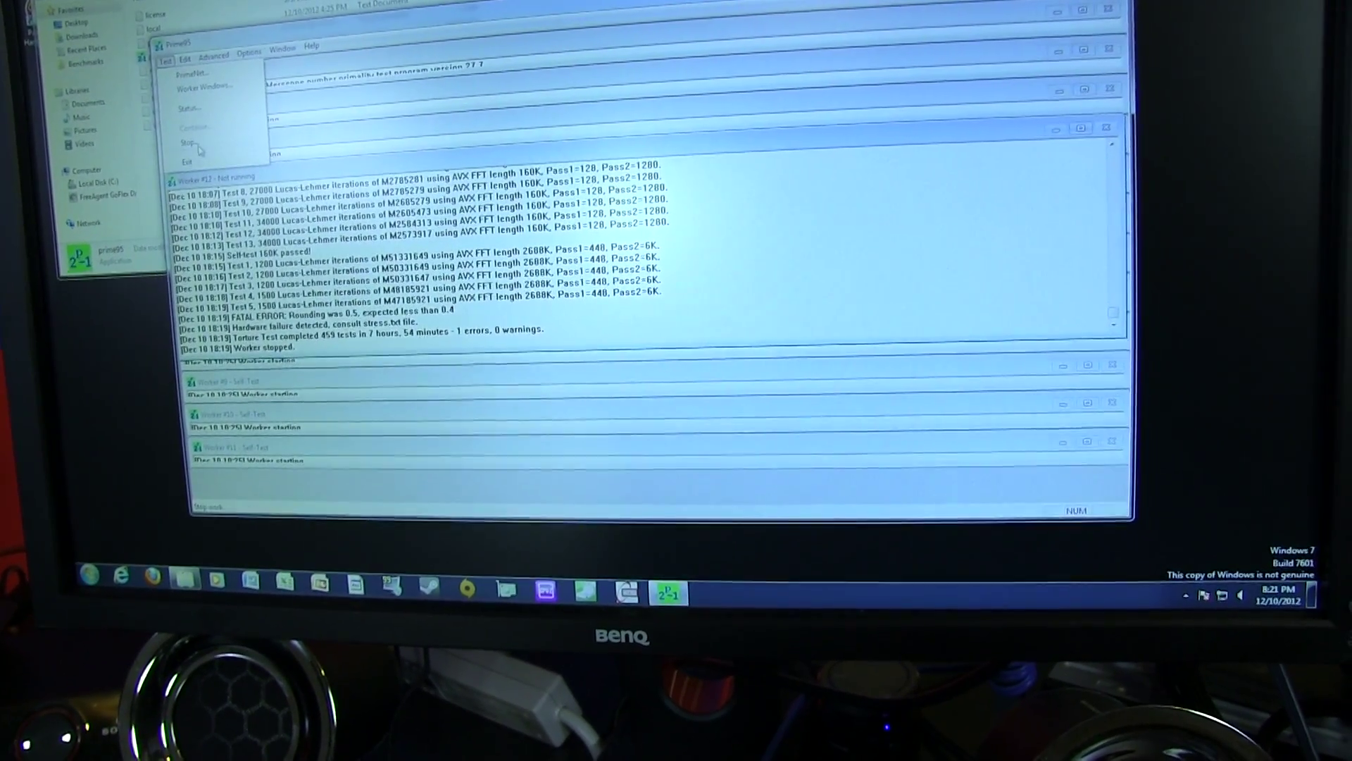
- Stop the running stress test via Test > Stop
left_click(181, 144)
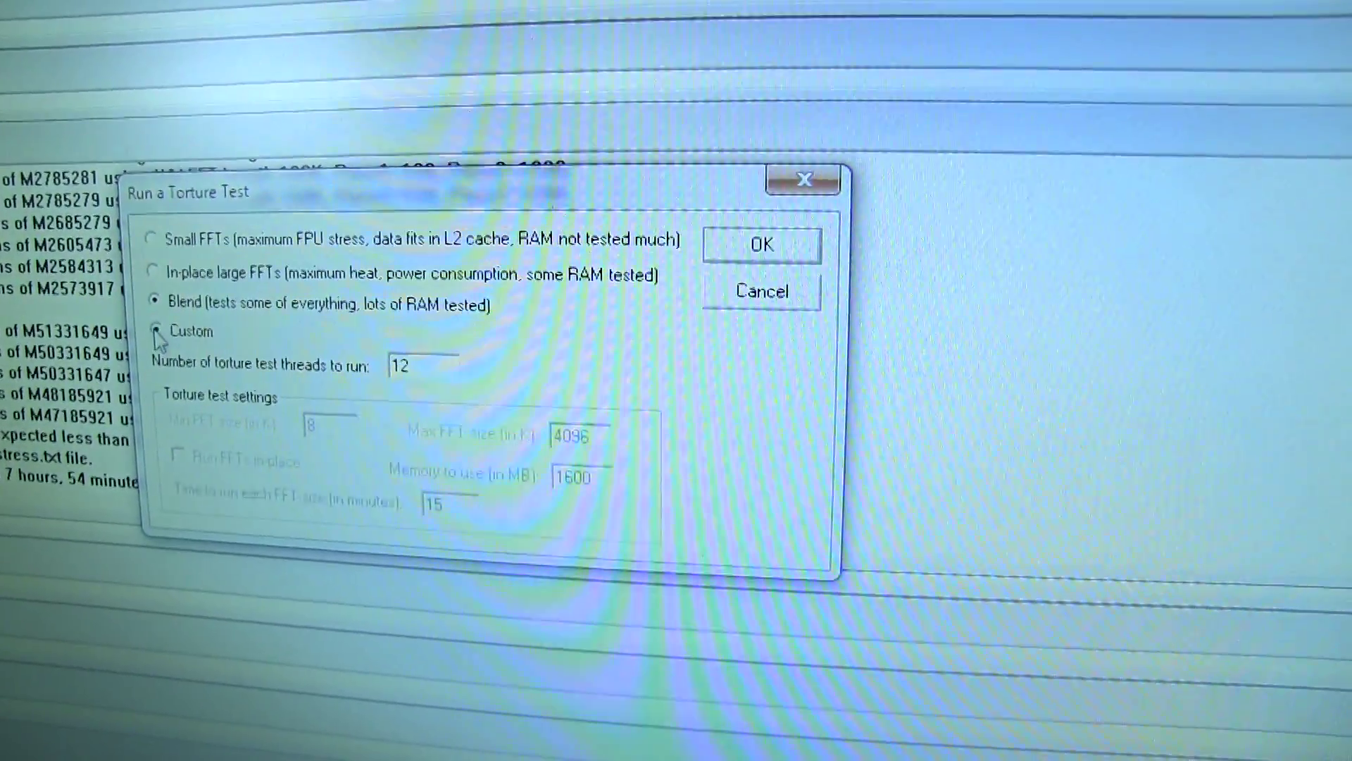
- Select the Custom torture test mode to unlock thread, FFT and memory settings
left_click(154, 331)
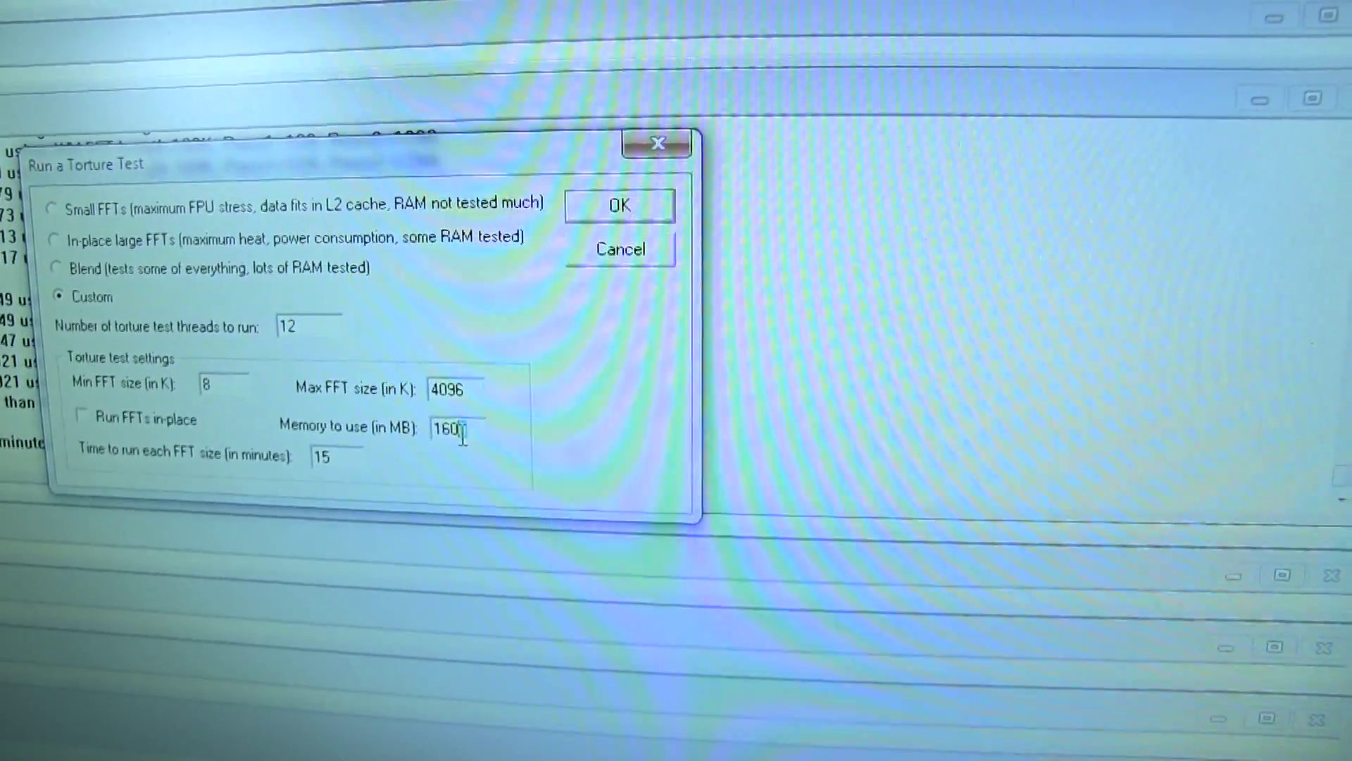